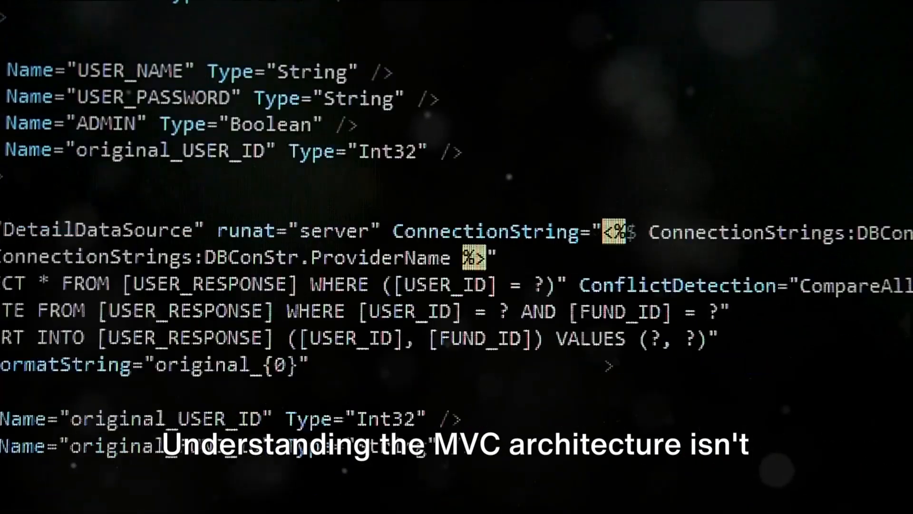
scroll(down, 3)
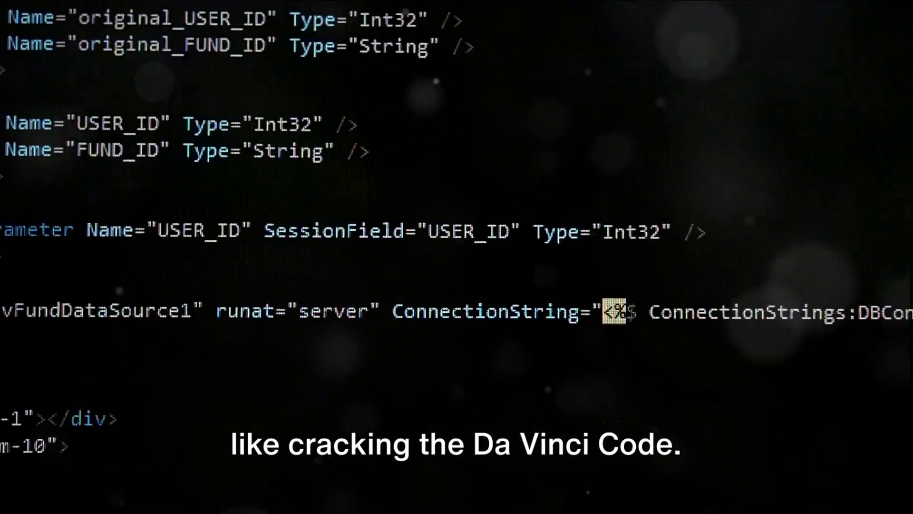
scroll(down, 3)
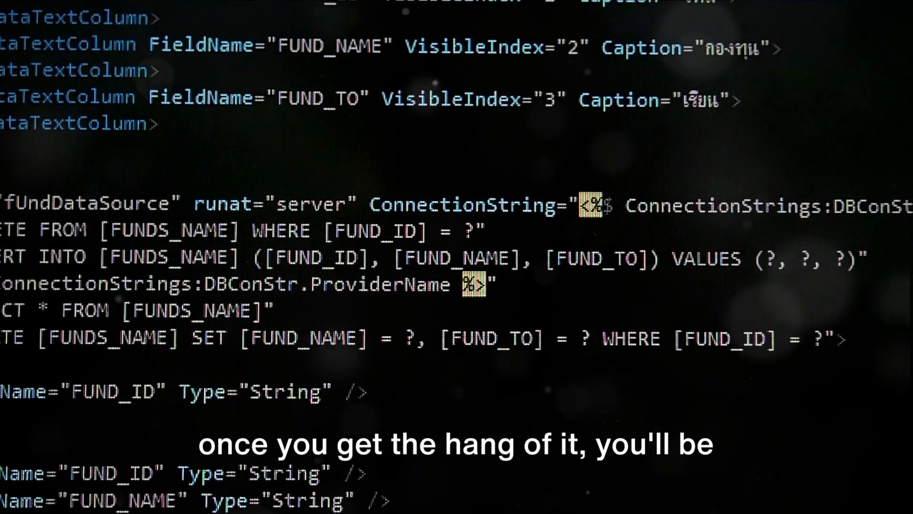
scroll(down, 3)
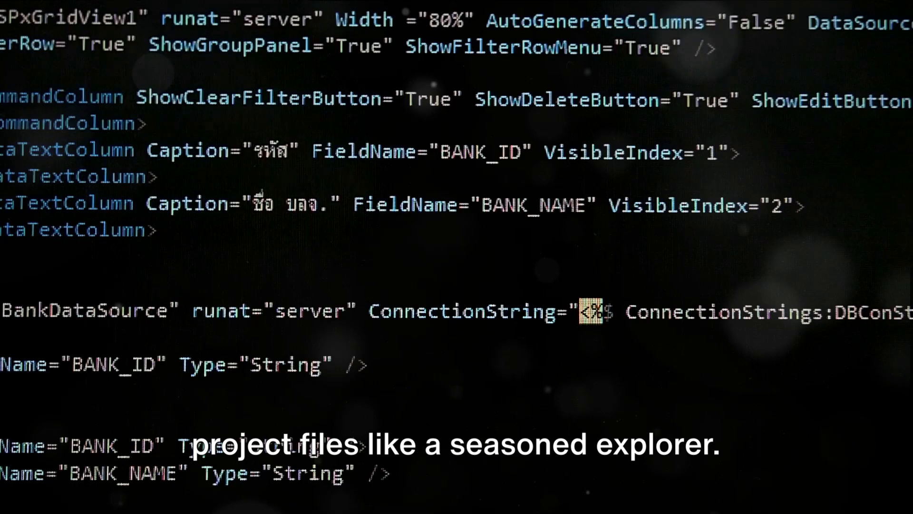
scroll(down, 3)
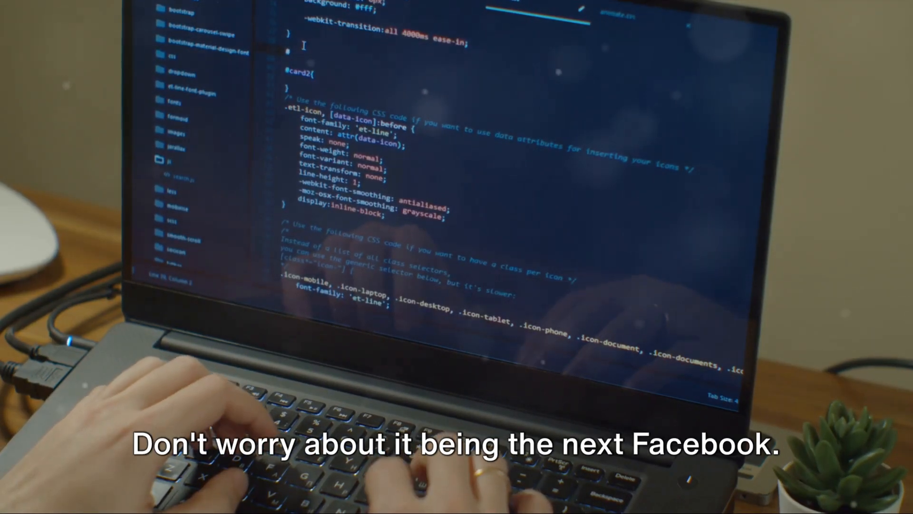
text(cd)
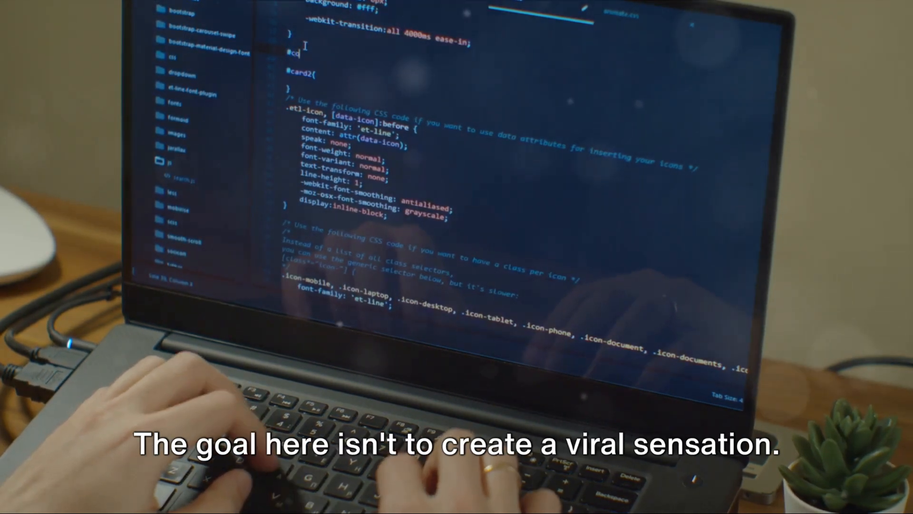